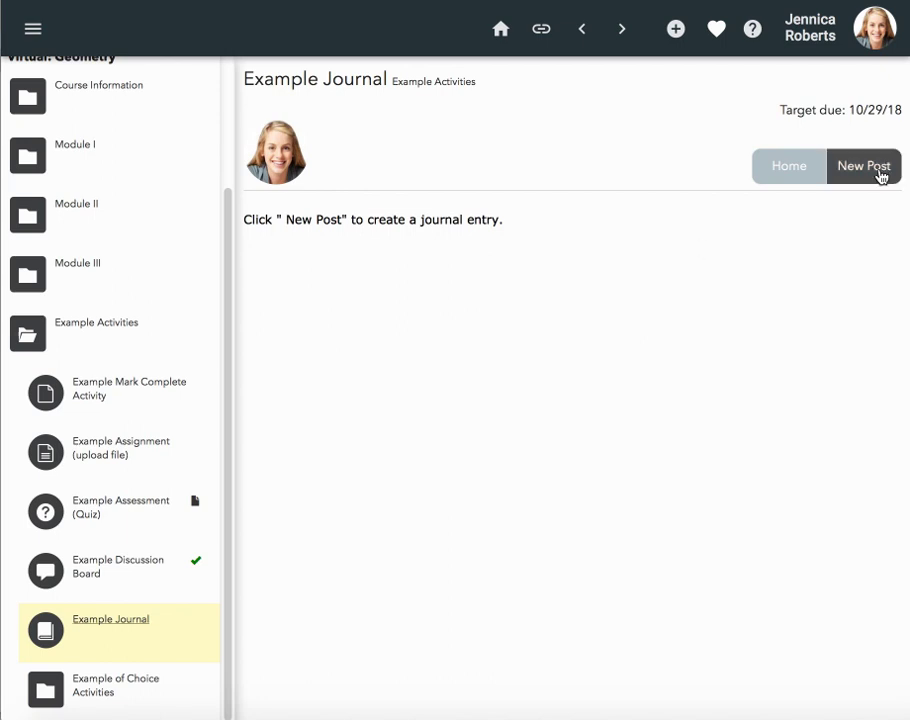
# Create a new journal post titled 'Example' with content 'Hi.' and submit it.
pyautogui.click(863, 166)
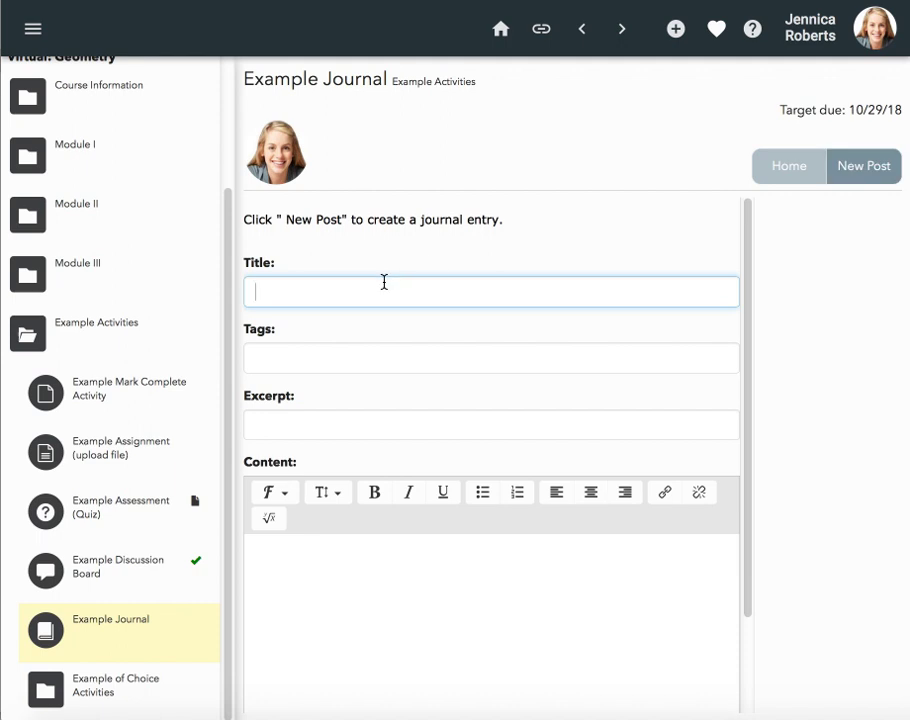
pyautogui.write('Examp')
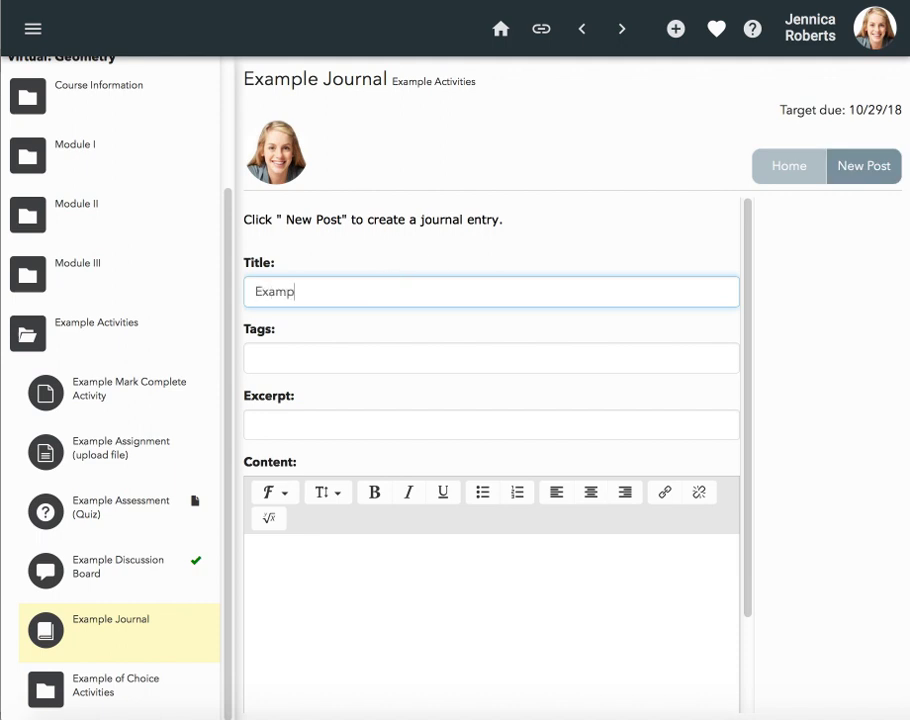
pyautogui.write('le')
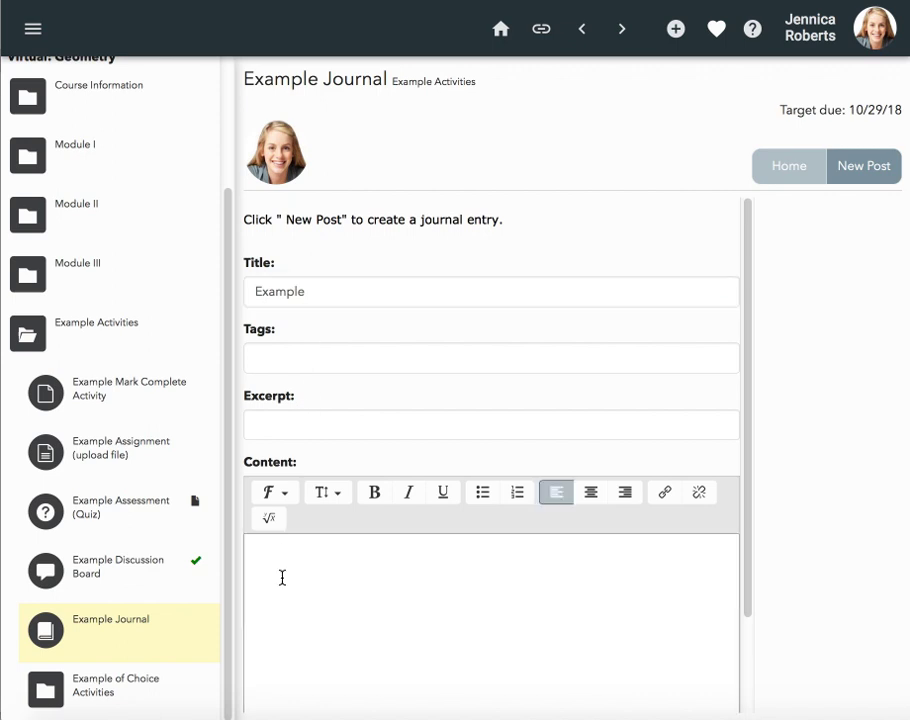
pyautogui.write('Hi.')
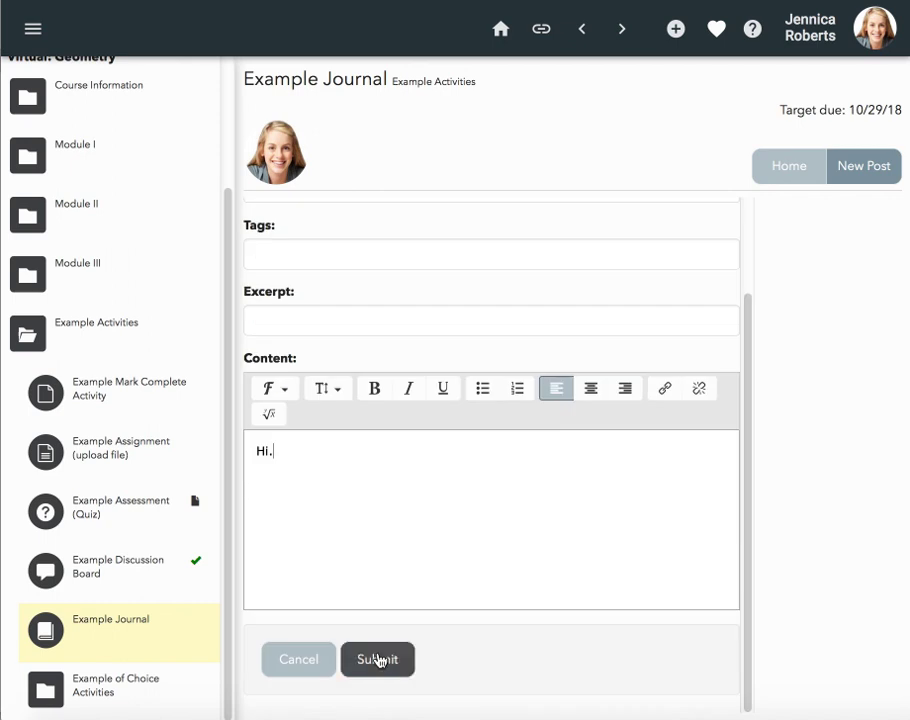
pyautogui.click(377, 659)
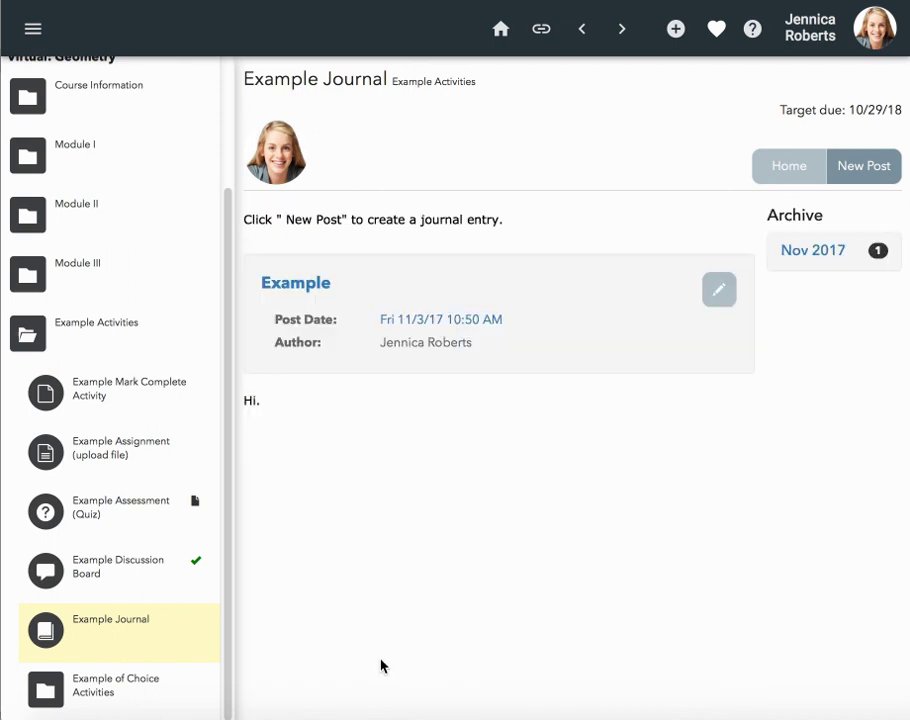
pyautogui.moveTo(278, 344)
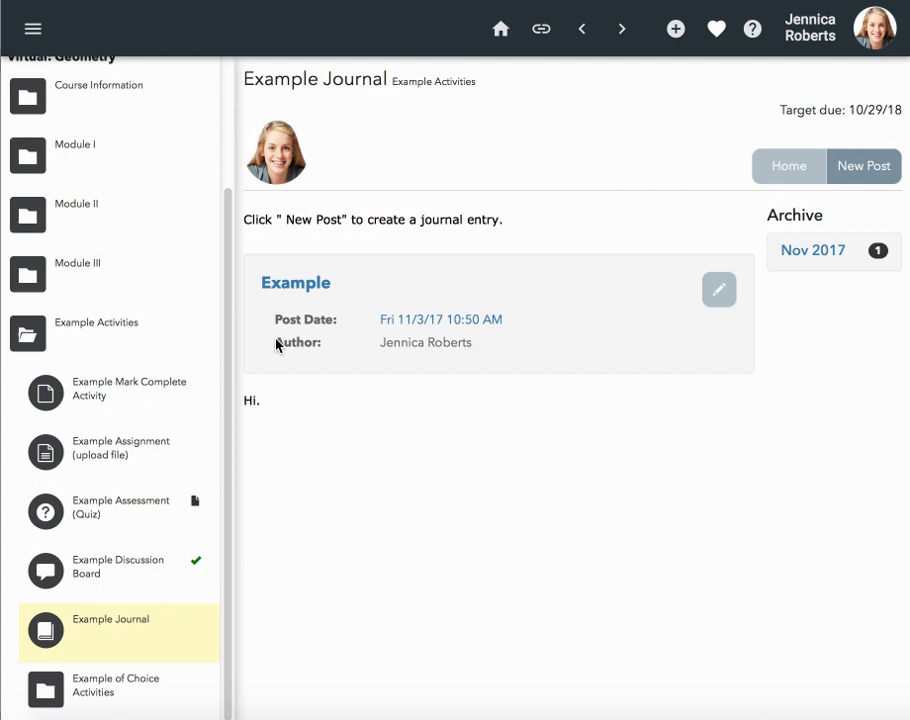
pyautogui.moveTo(665, 343)
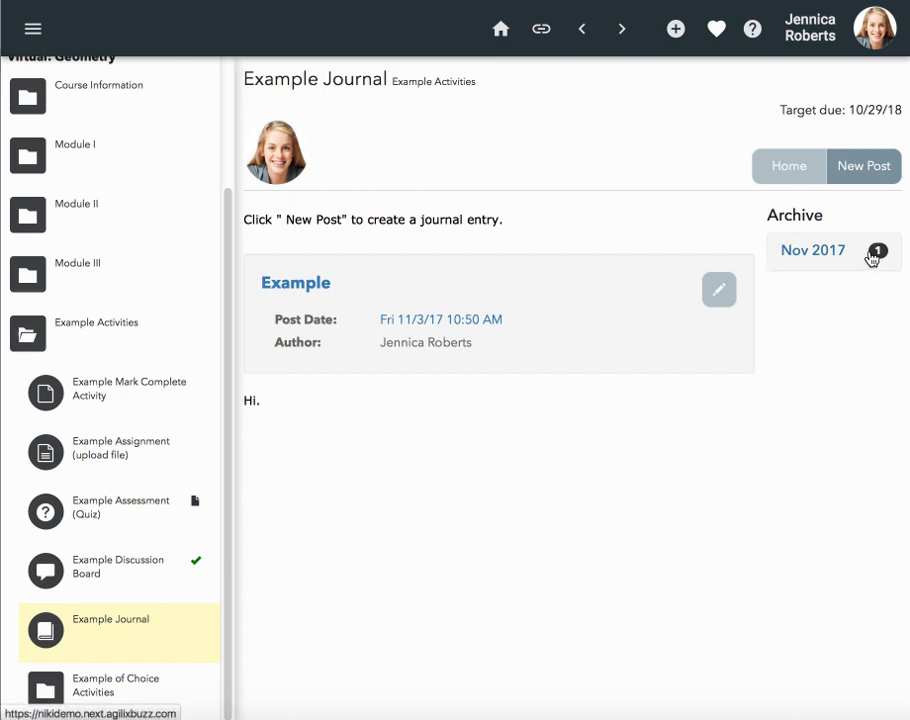
pyautogui.moveTo(878, 252)
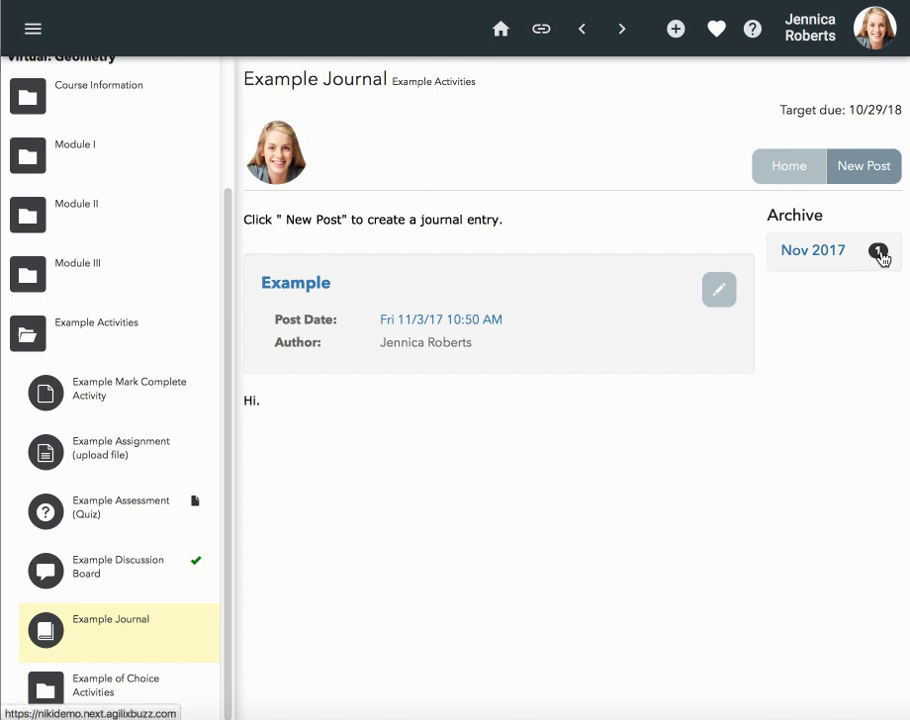
pyautogui.moveTo(872, 266)
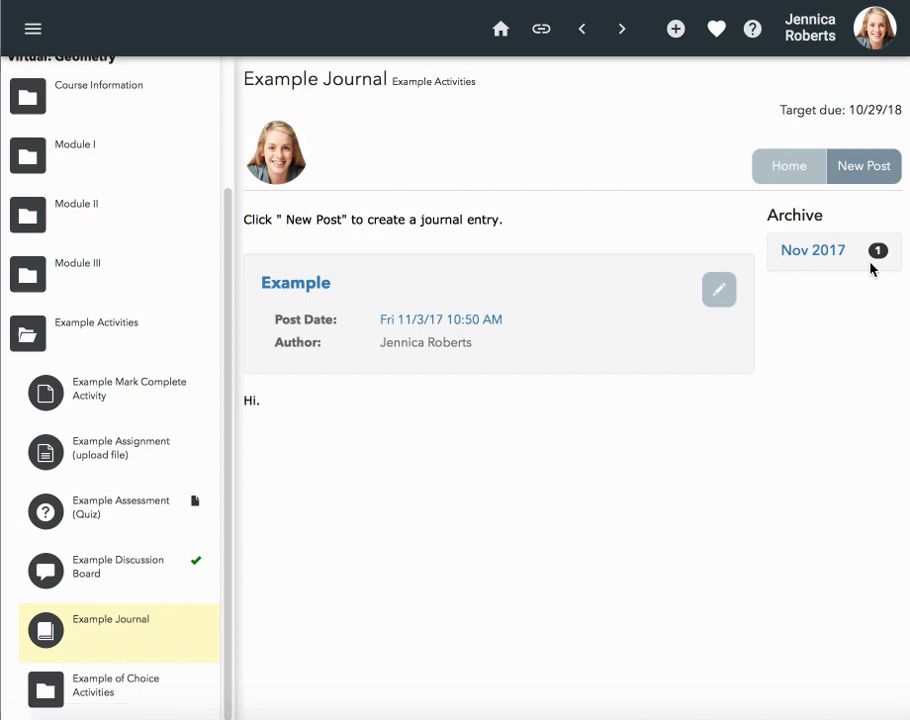